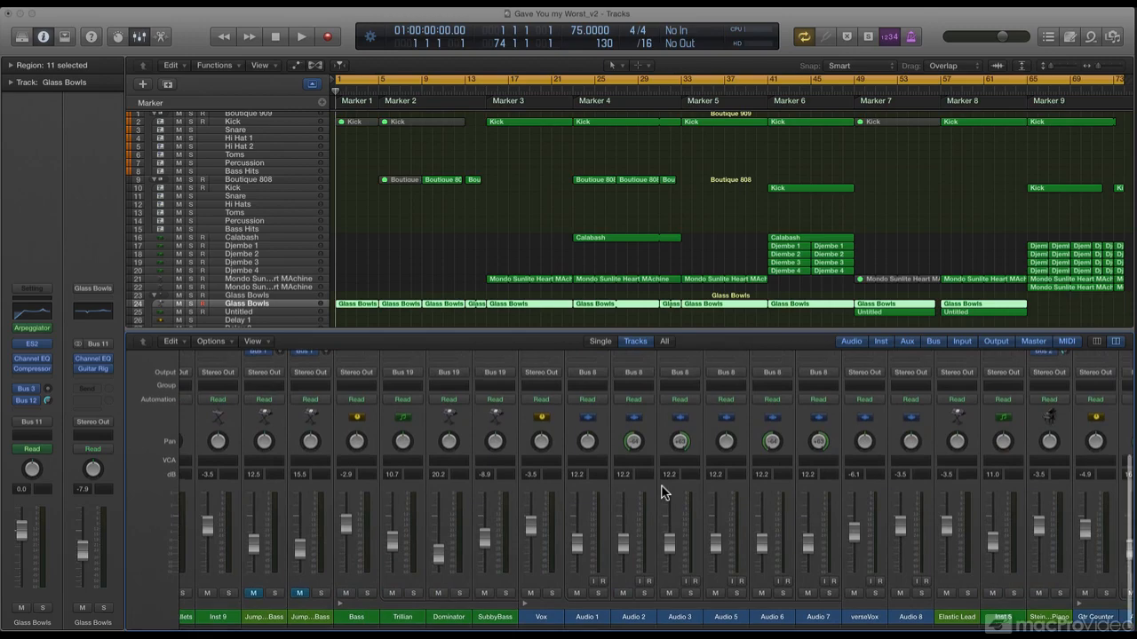
Step: Create a new VCA fader for the selected Djembe 1–4 channel strips
scroll(right, 3)
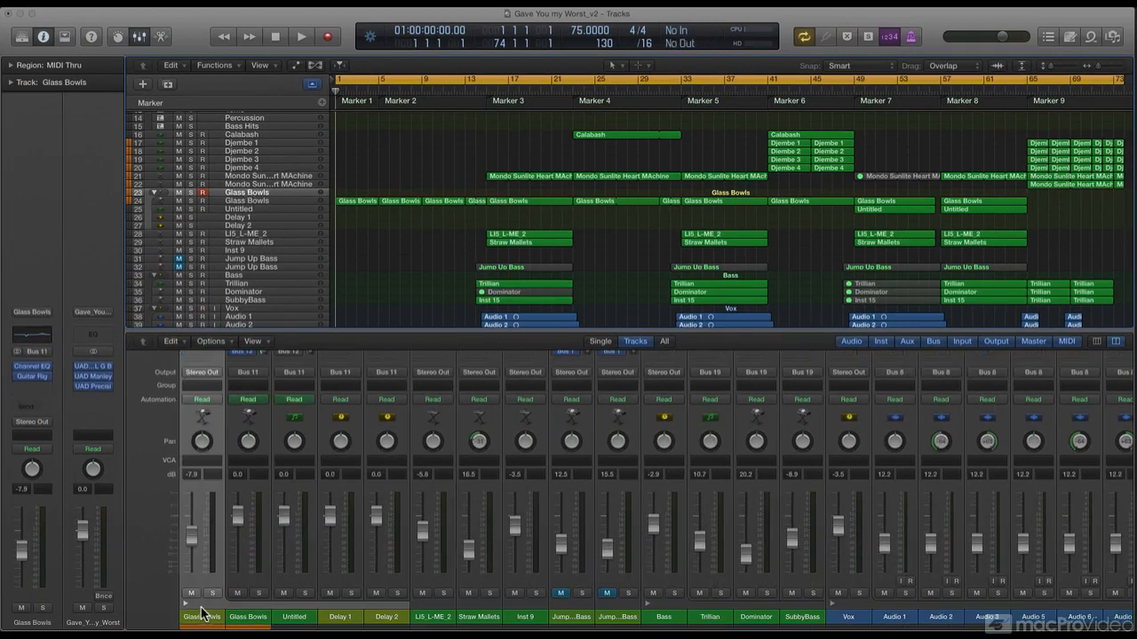
mouse_move(340, 617)
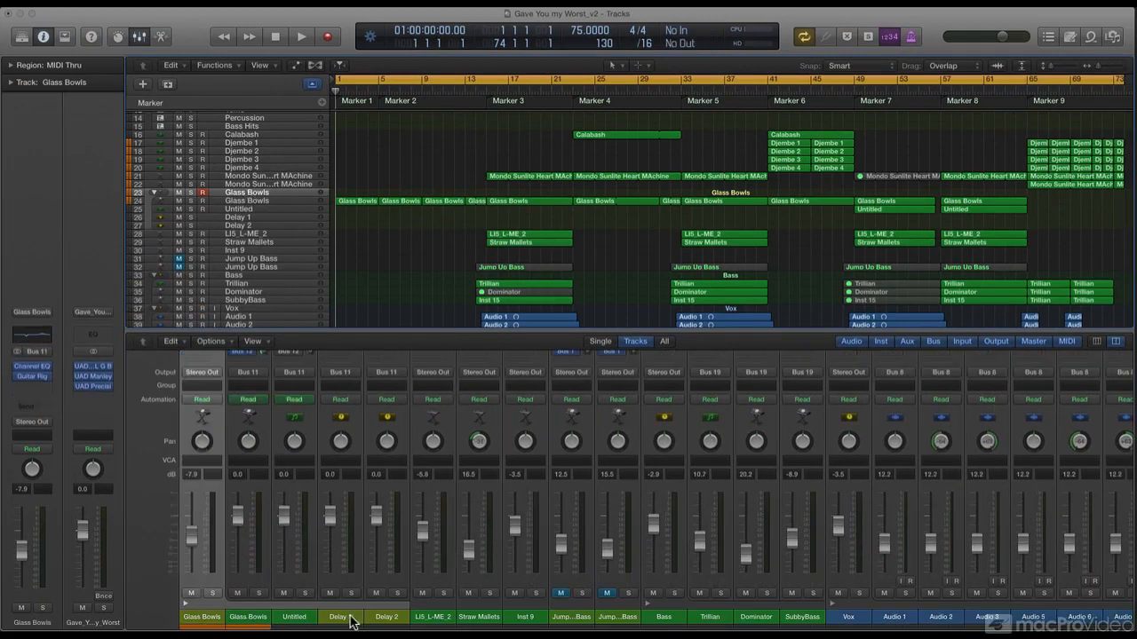
mouse_move(320, 536)
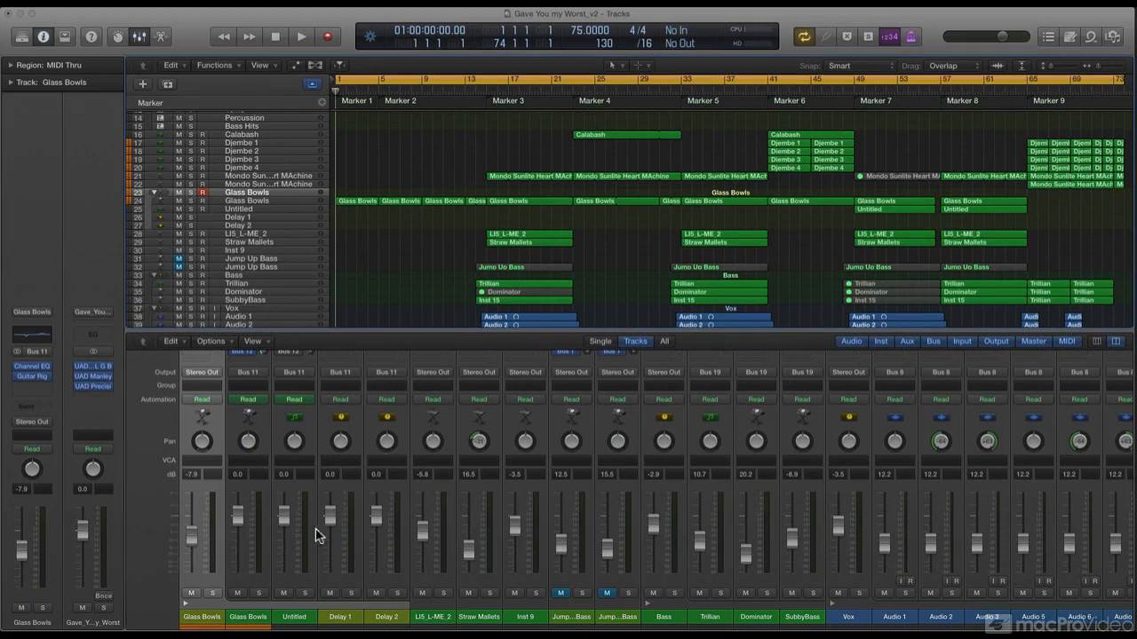
mouse_move(260, 593)
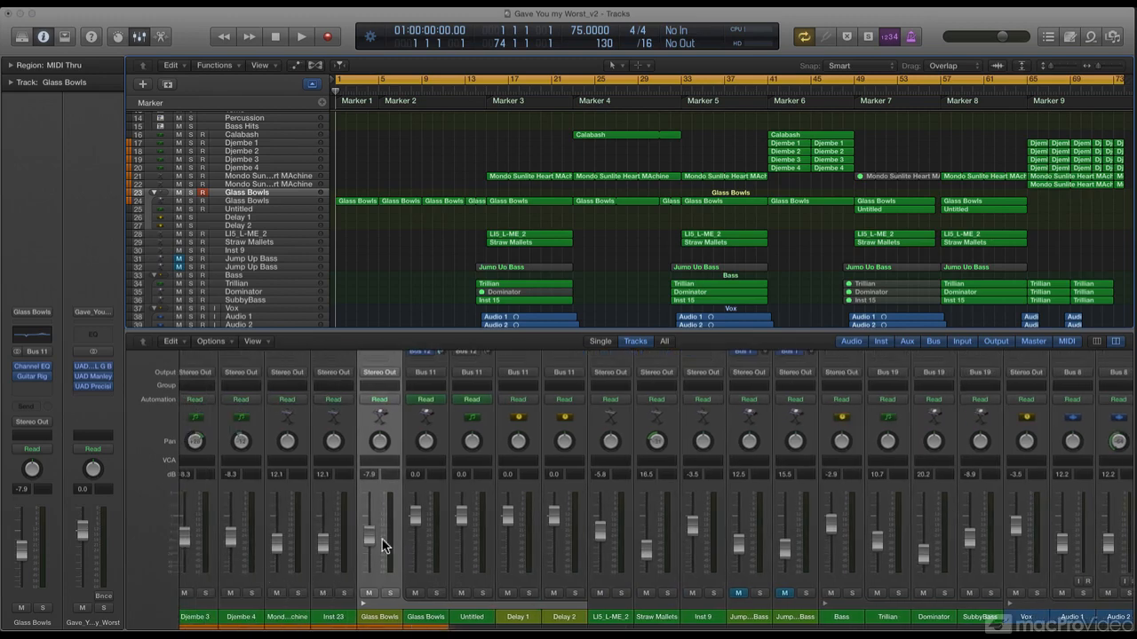
mouse_move(383, 543)
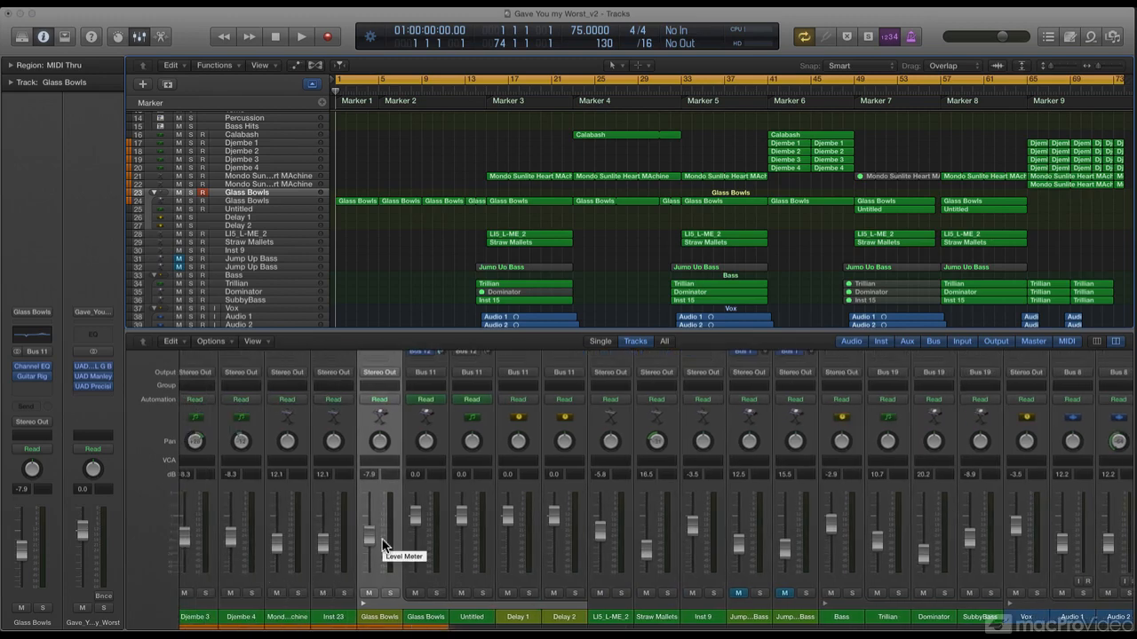
mouse_move(320, 548)
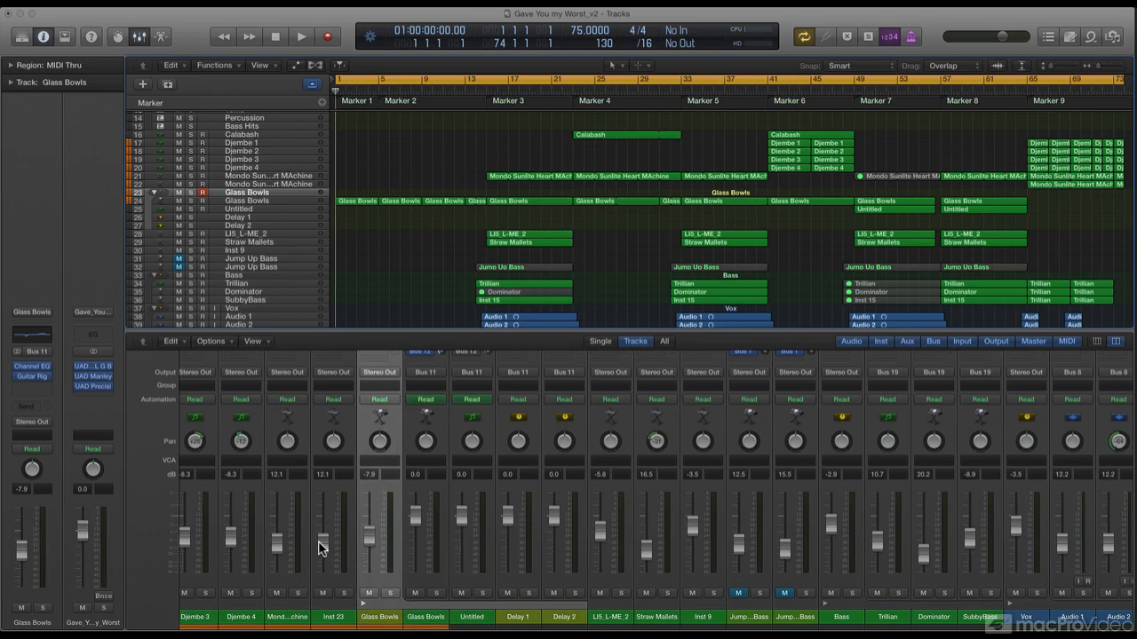
mouse_move(319, 548)
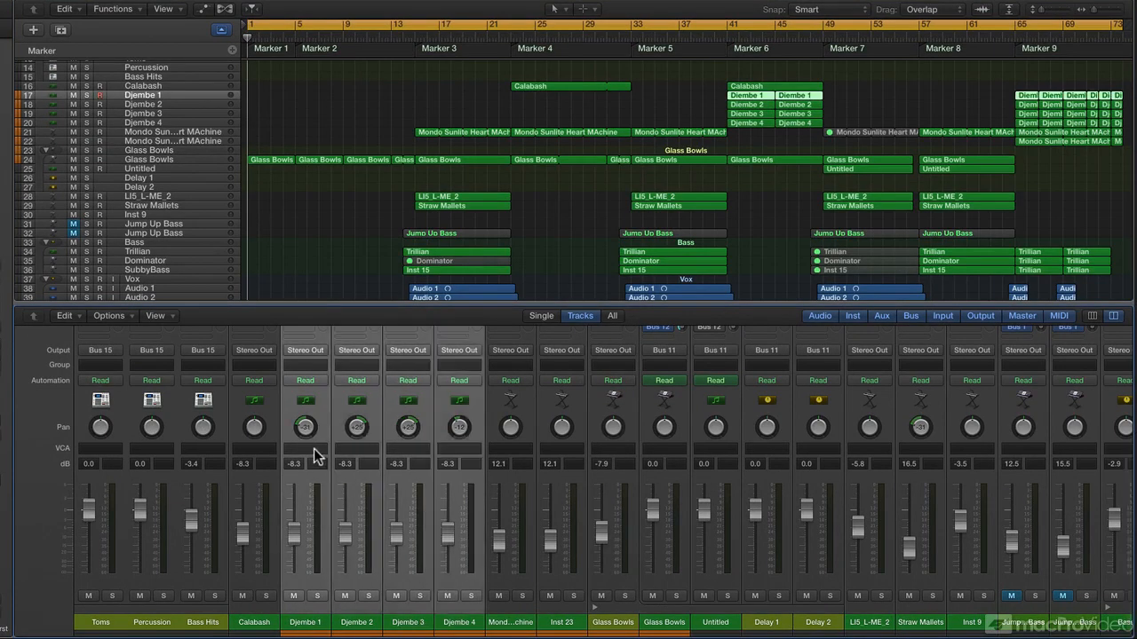
click(305, 444)
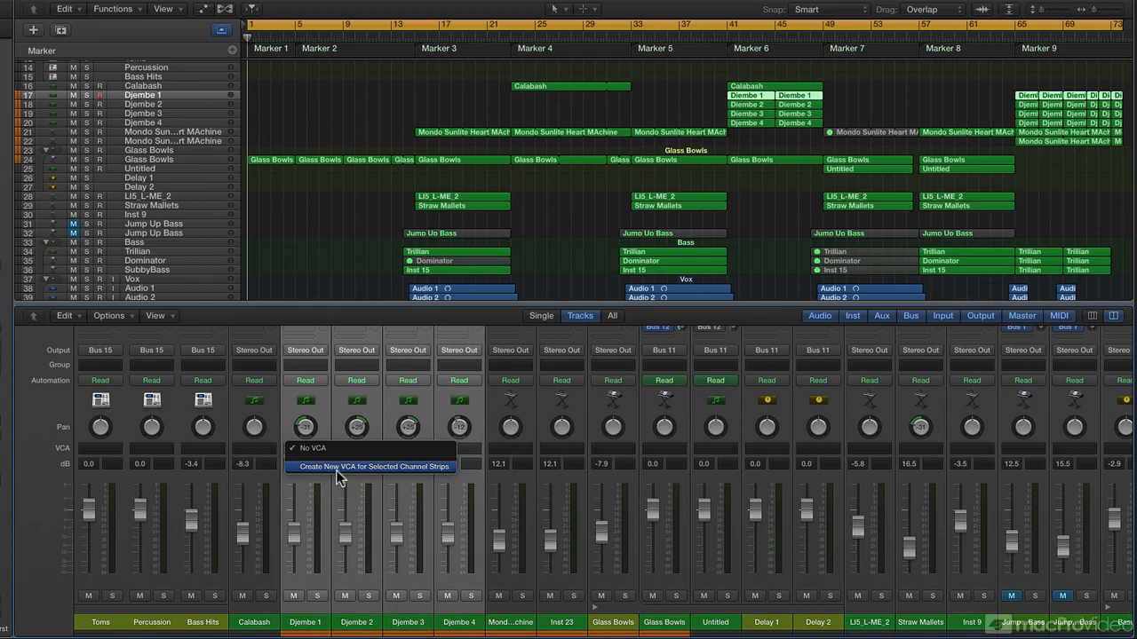
click(372, 467)
text(Perc)
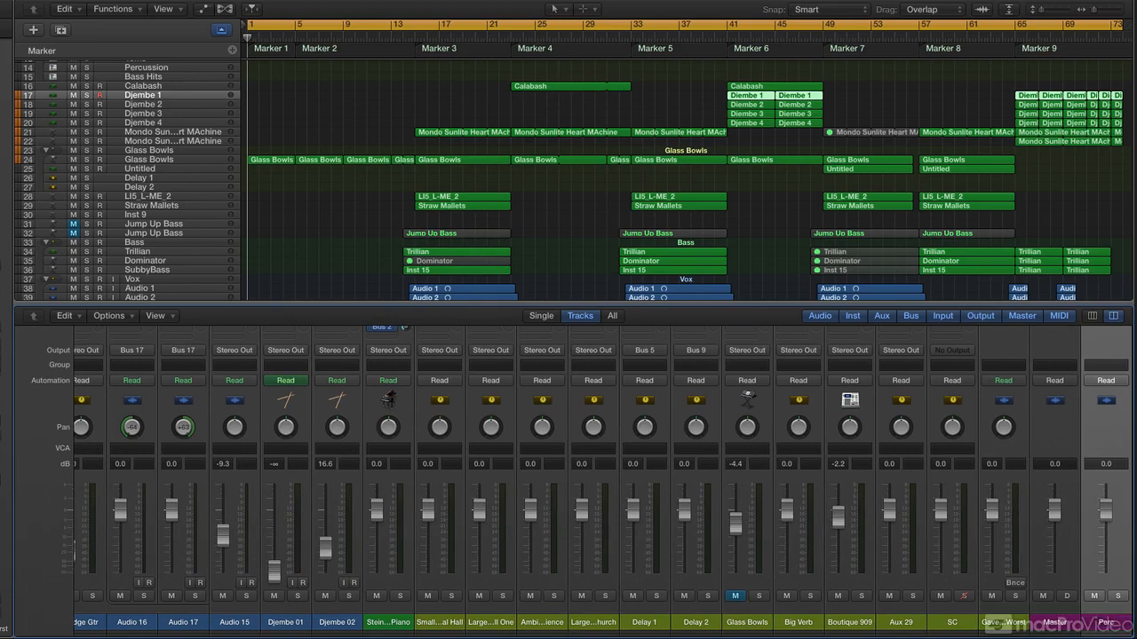
mouse_move(1082, 627)
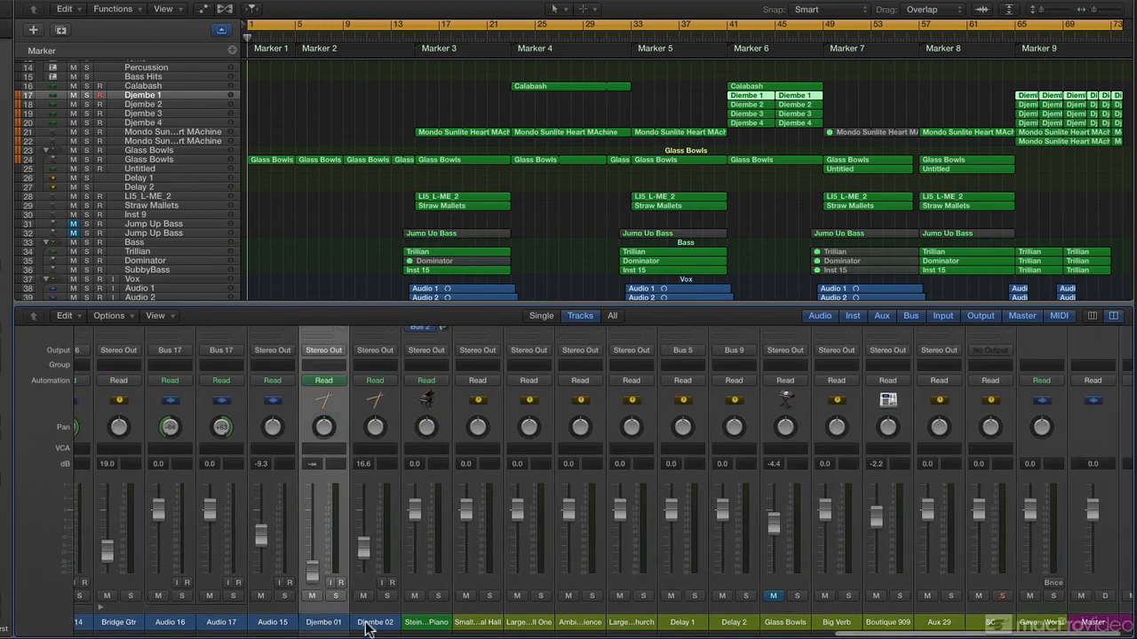
Step: Select Djembe 02 alongside Djembe 01 so both join the Perc VCA
click(374, 622)
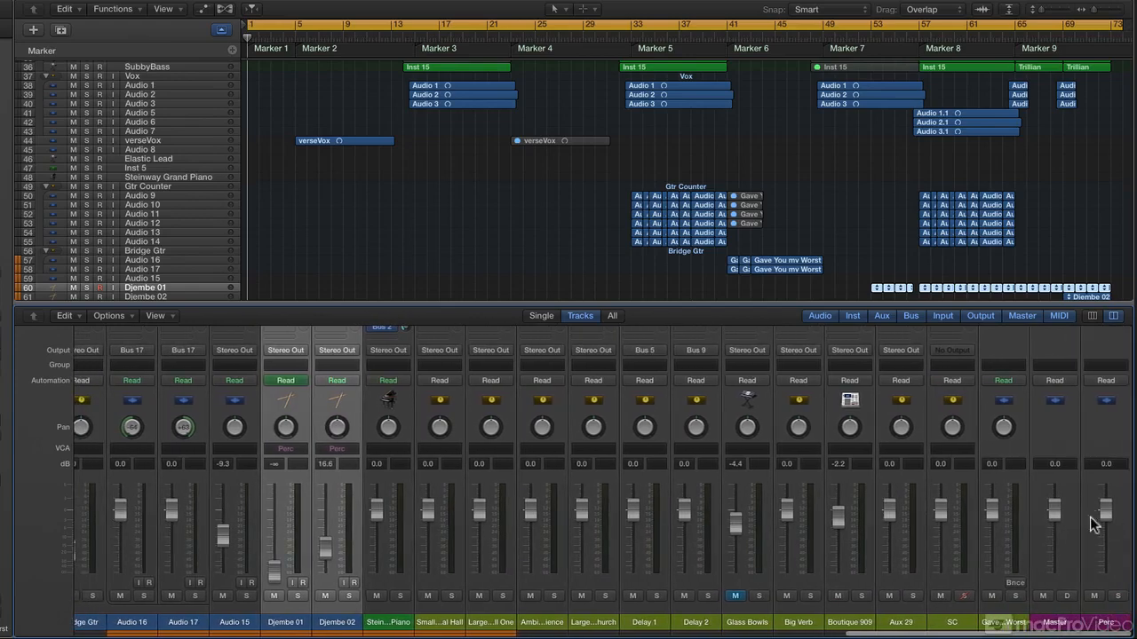
mouse_move(1112, 511)
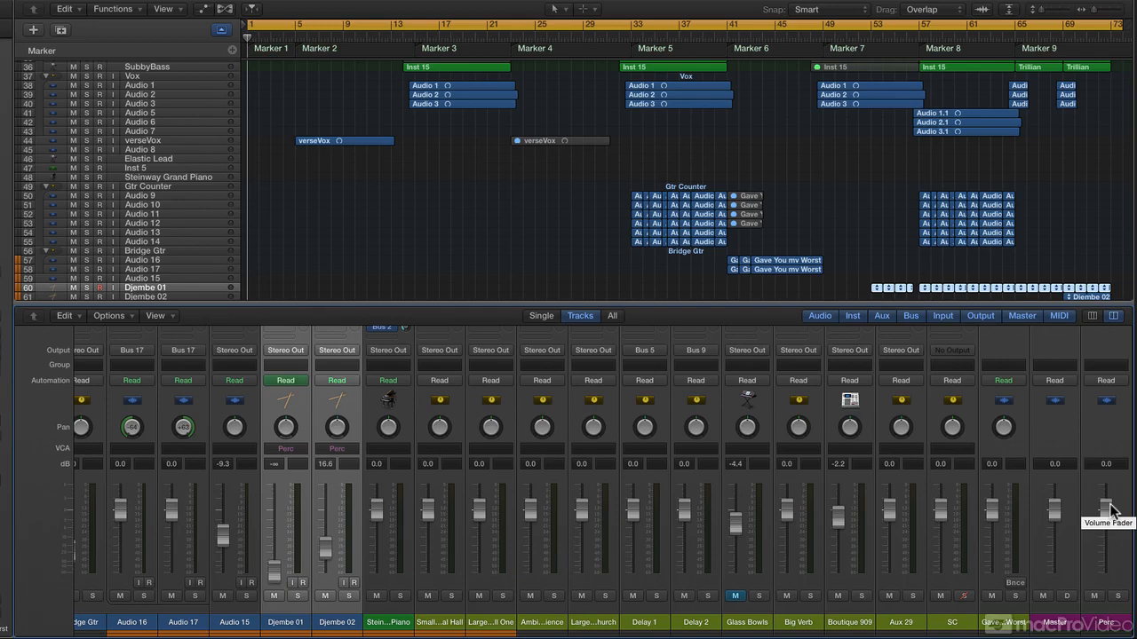
mouse_move(1108, 511)
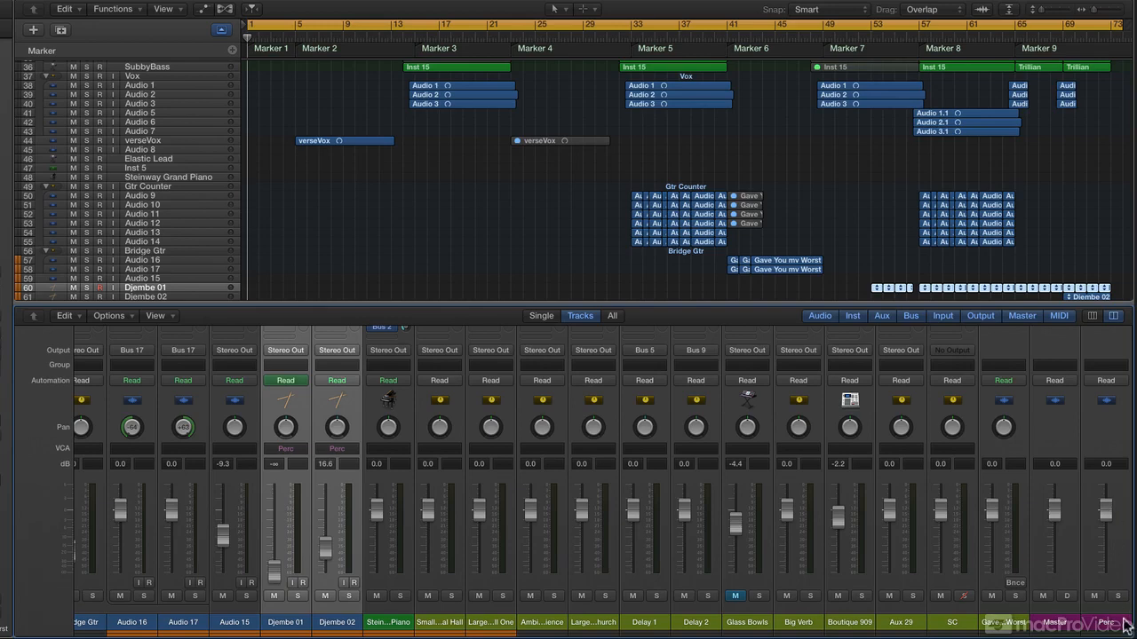
scroll(down, 3)
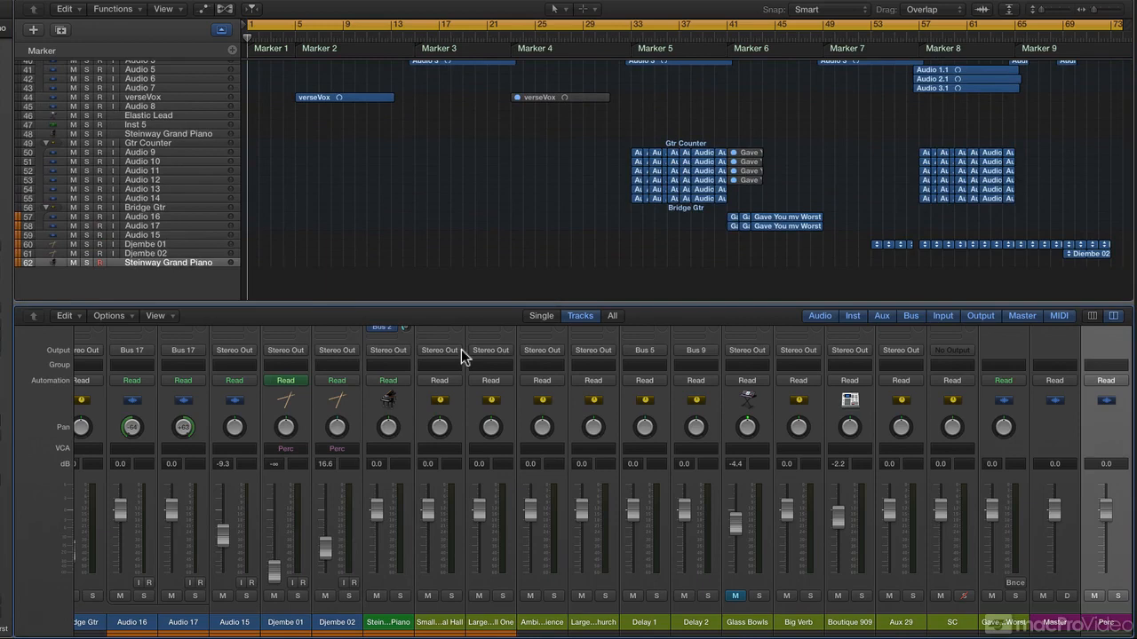
mouse_move(309, 303)
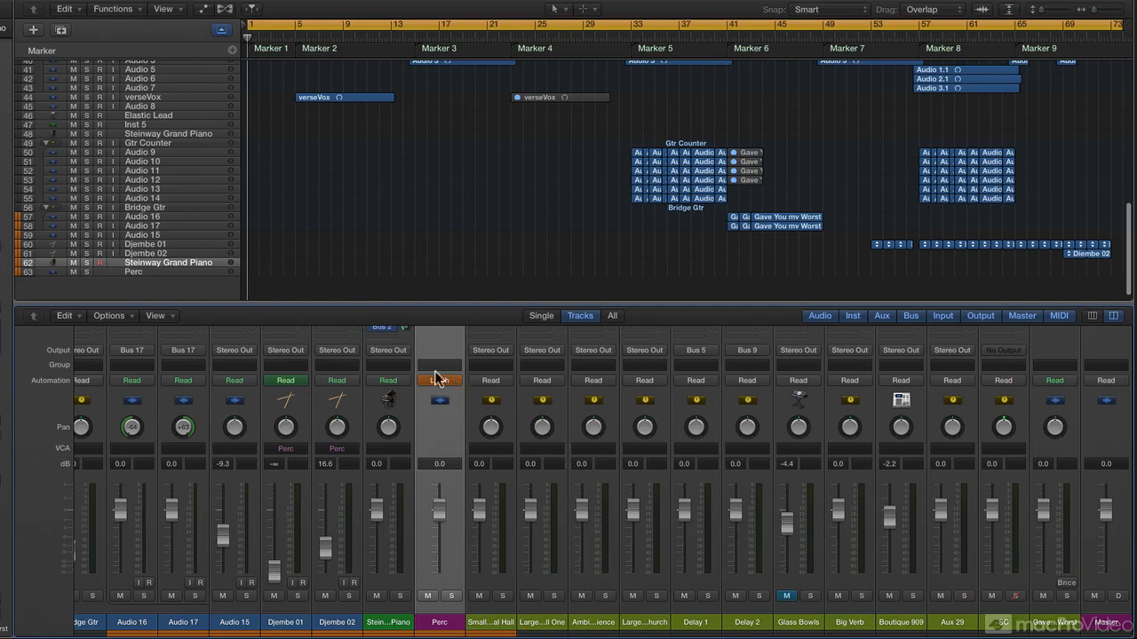
Step: Set the Perc VCA strip's automation mode to Latch, adding it as track 63
click(439, 380)
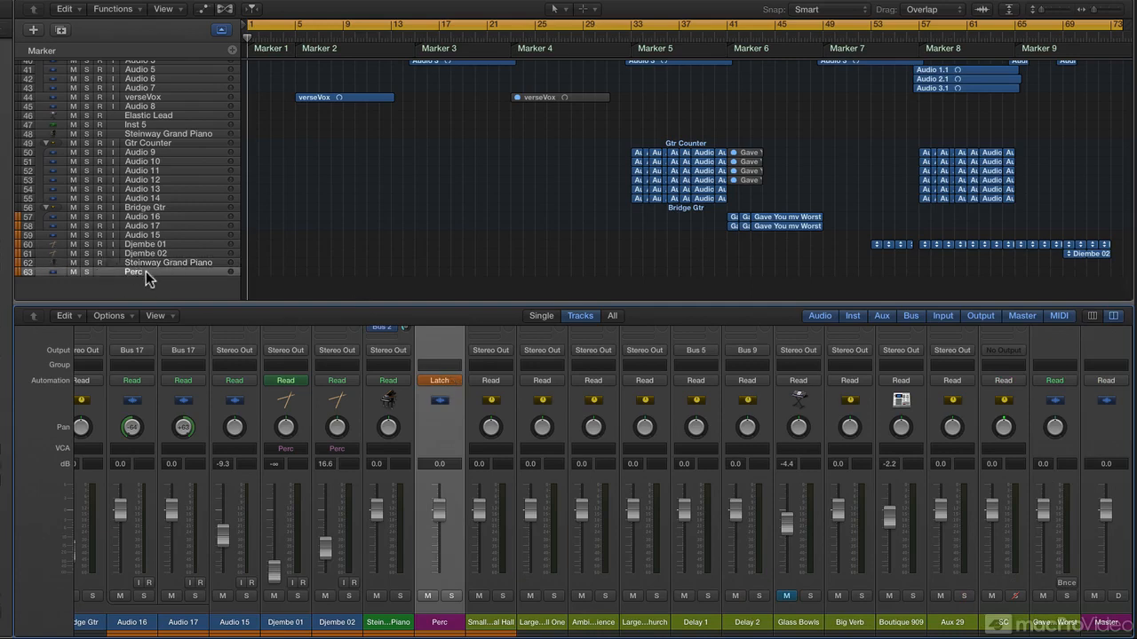
mouse_move(148, 273)
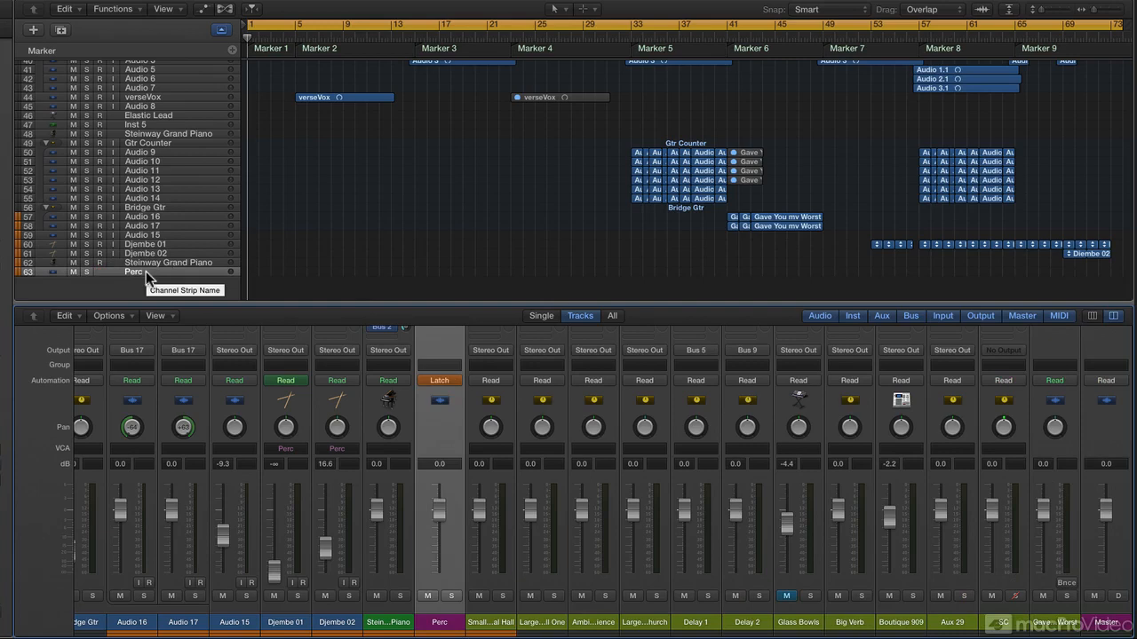
mouse_move(200, 253)
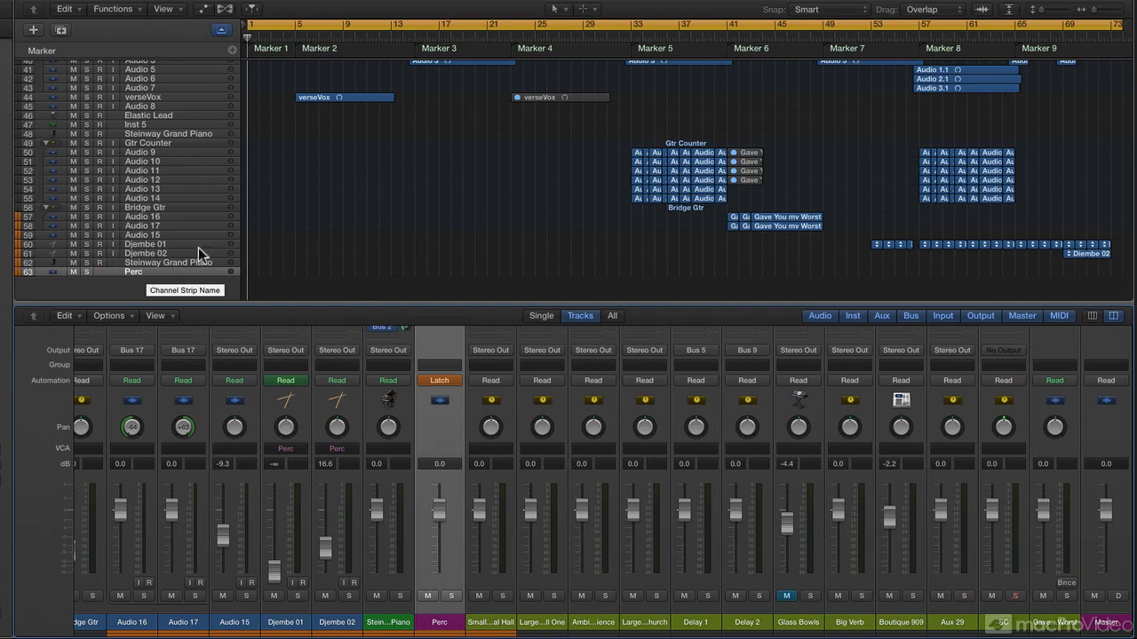
mouse_move(322, 218)
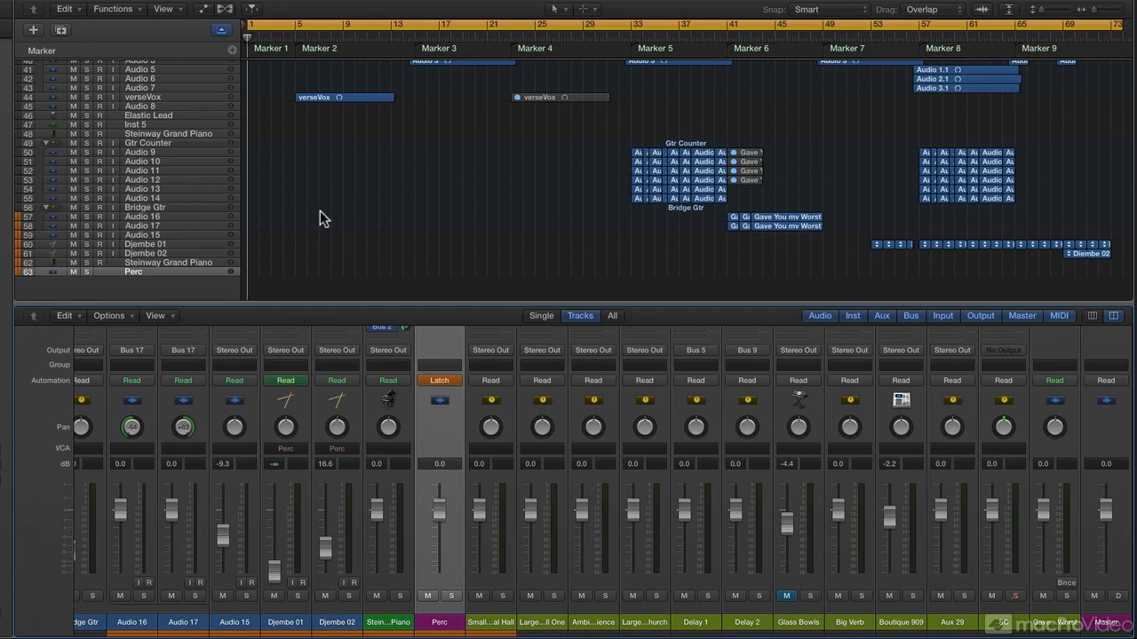